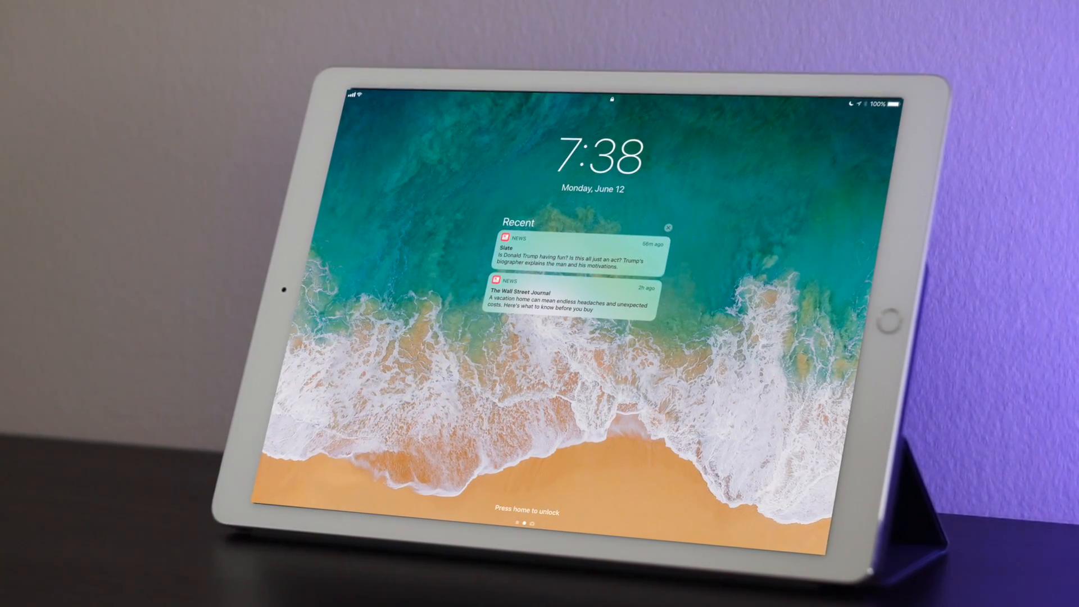
Clear the Slate News notification and the remaining News notification from the lock screen.
{"action": "left_click", "coordinate": [564, 253]}
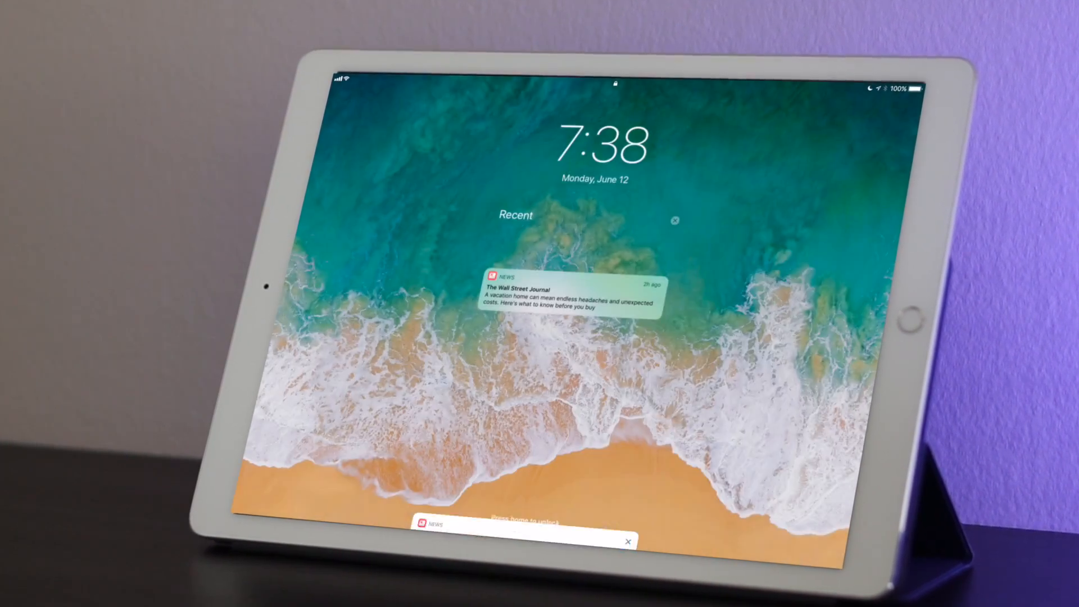
{"action": "left_click", "coordinate": [570, 295]}
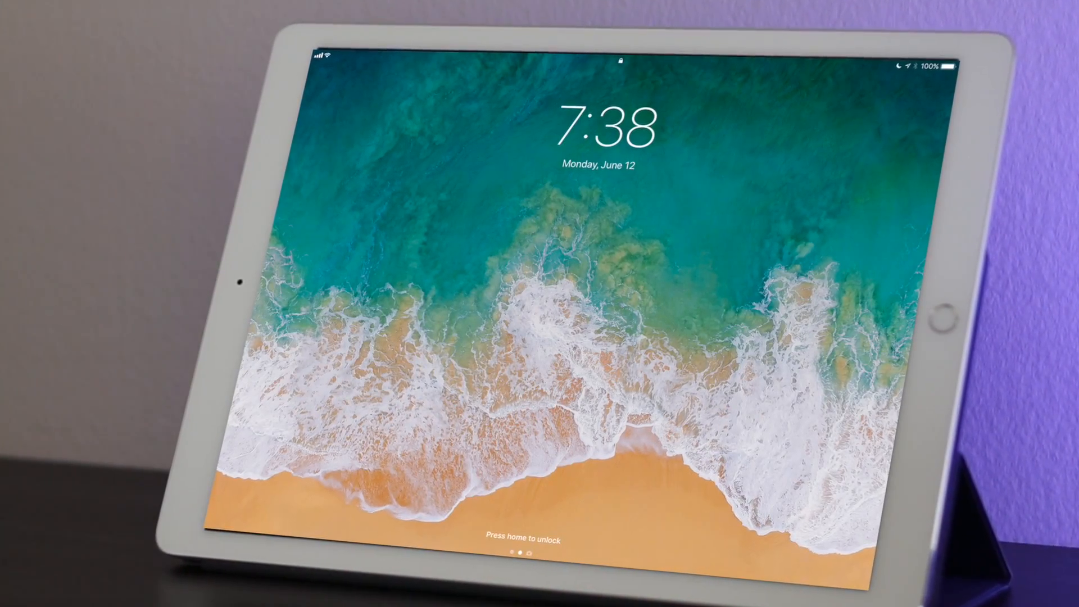
{"action": "left_click", "coordinate": [941, 321]}
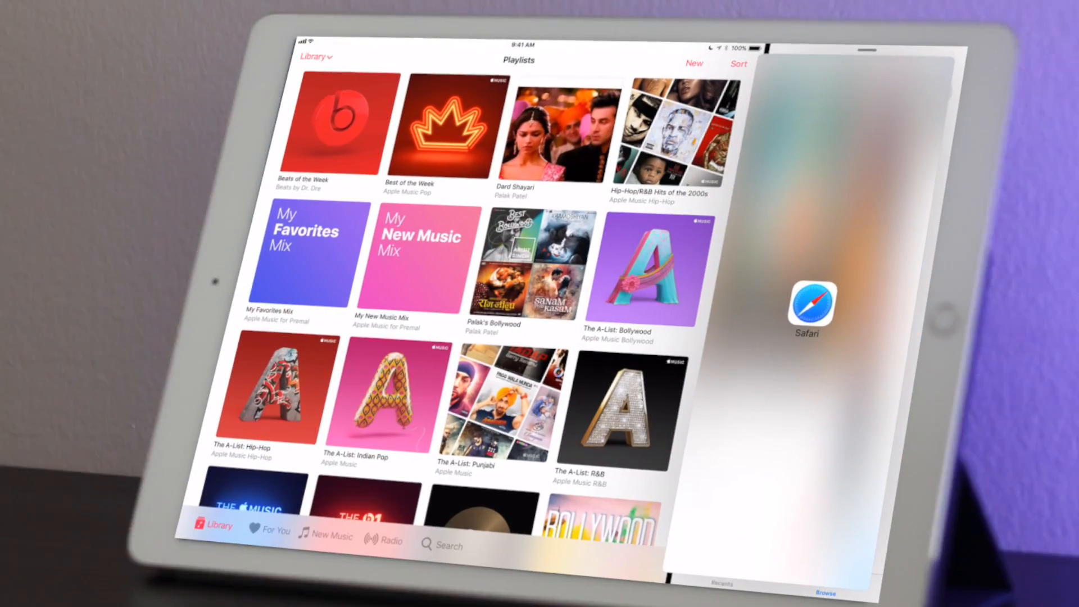
Float Safari's Rotten Tomatoes page as Slide Over above Music playlists, beside Files' iCloud Drive.
{"action": "left_click", "coordinate": [809, 310]}
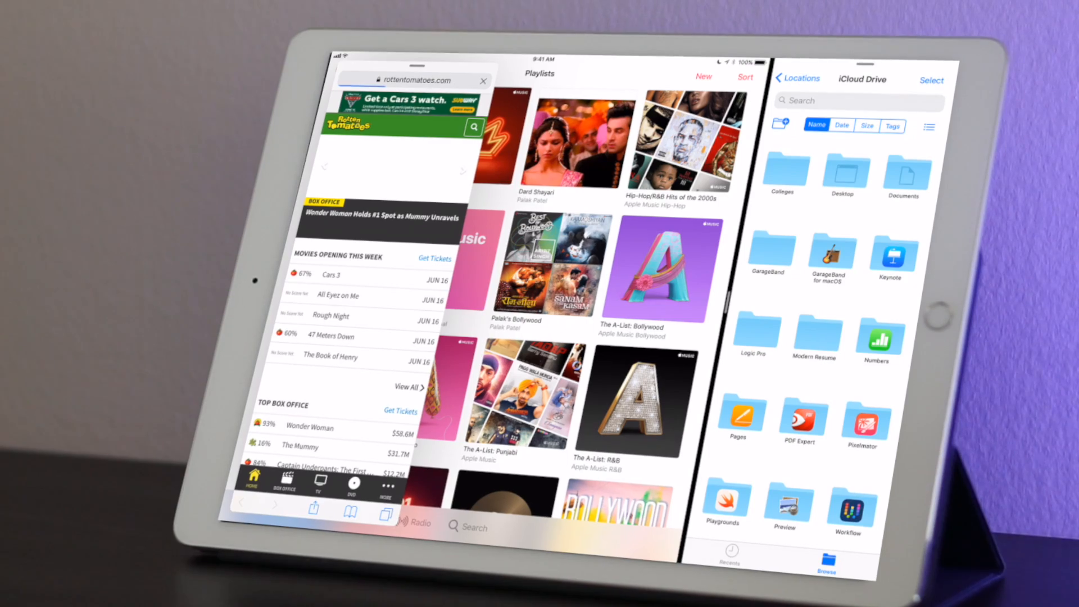
{"action": "scroll", "scroll_direction": "down", "scroll_amount": 3}
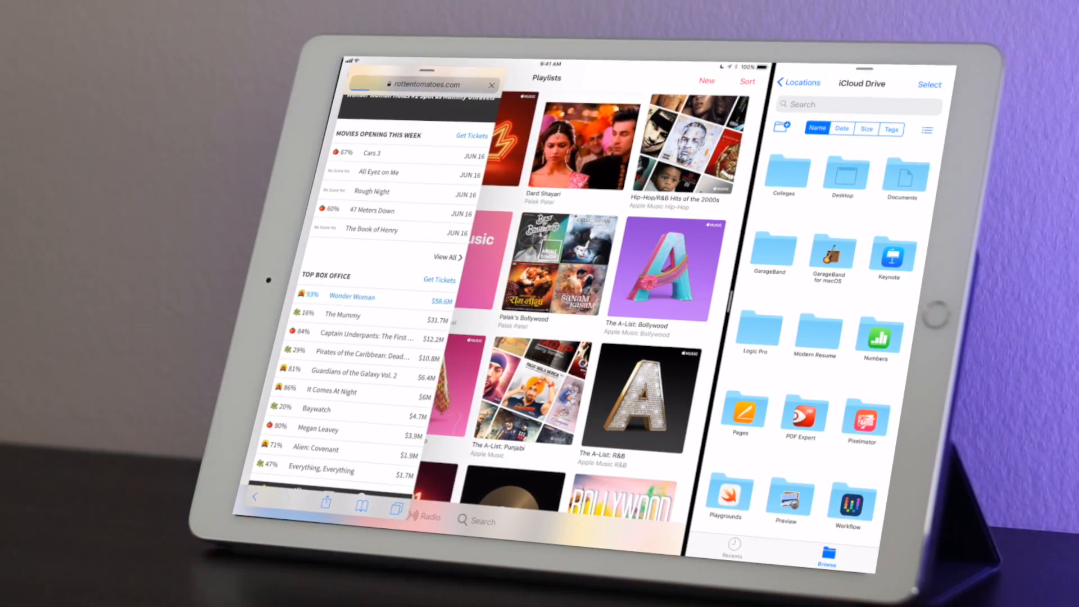
{"action": "left_click", "coordinate": [352, 297]}
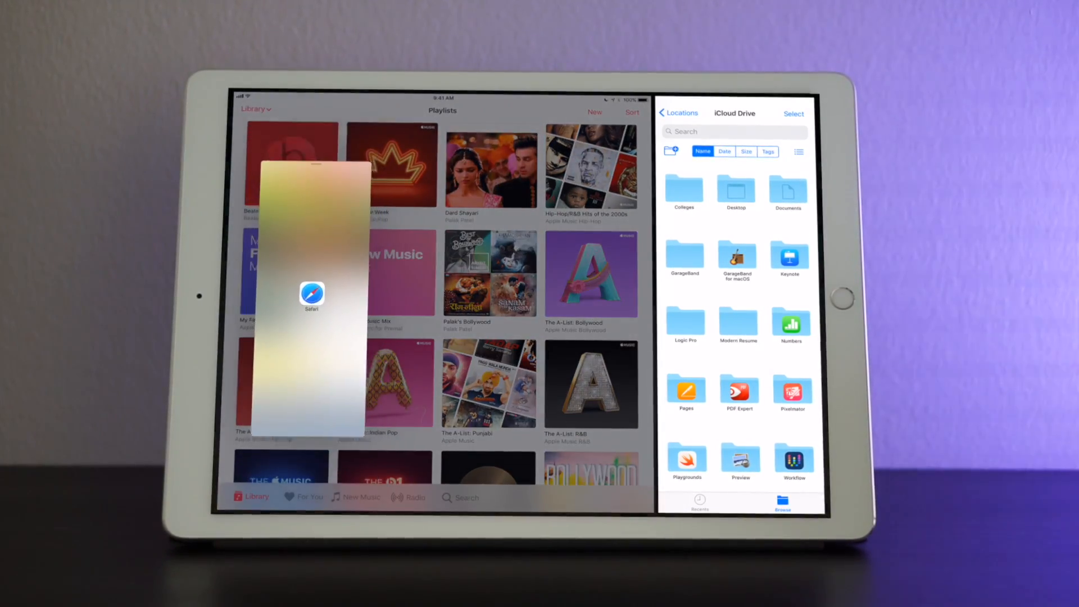
Open the App Switcher and scroll through the Safari/Files, News, App Store and Music cards.
{"action": "left_click", "coordinate": [312, 295]}
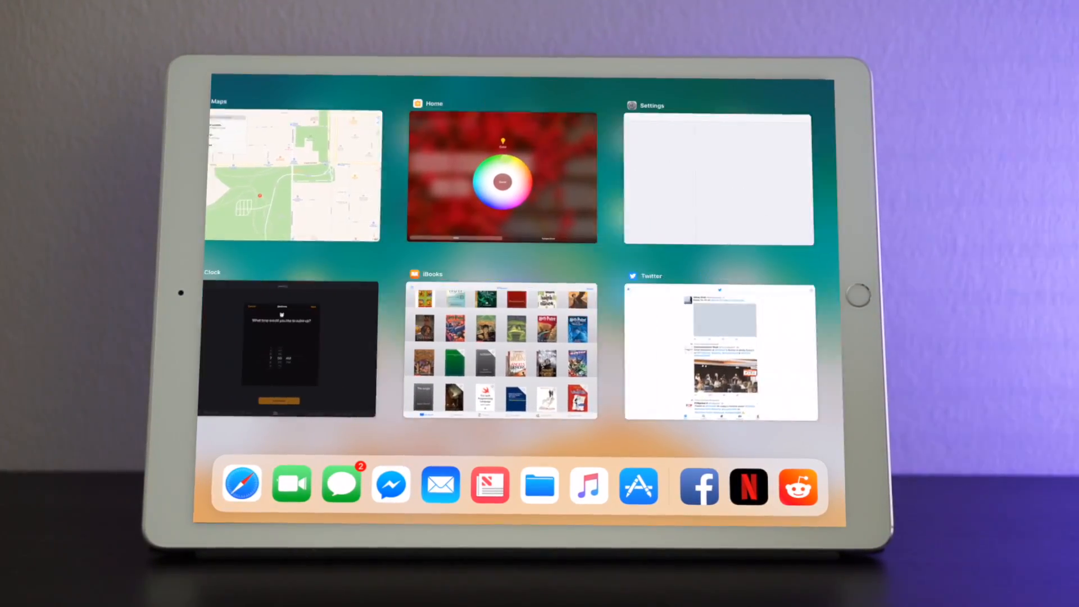
{"action": "scroll", "scroll_direction": "right", "scroll_amount": 3}
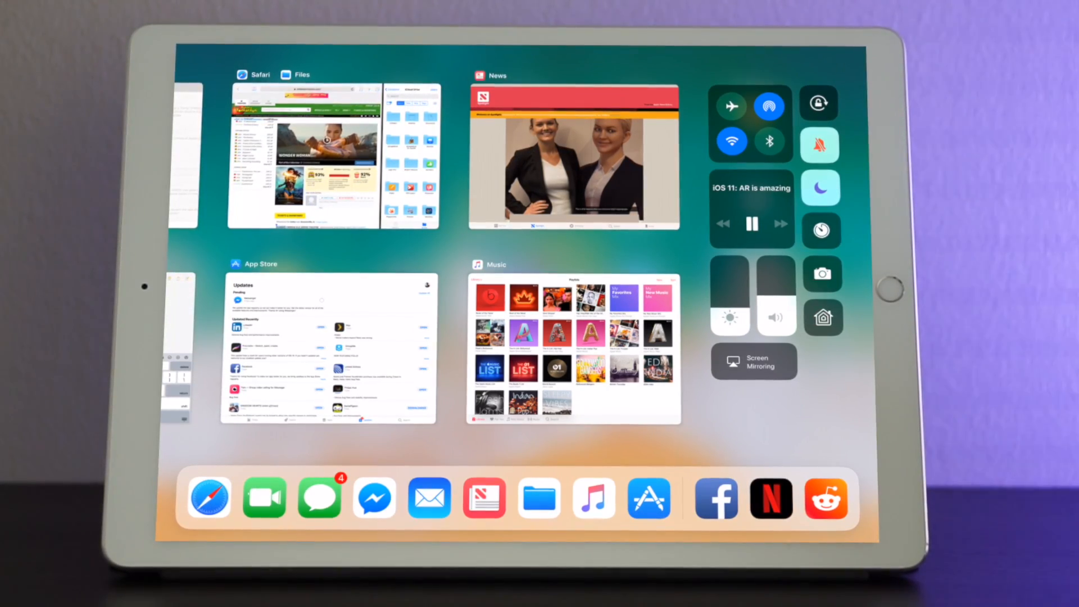
Long-press the connectivity module to show Airplane Mode, AirDrop, Wi-Fi and Bluetooth status.
{"action": "left_click", "coordinate": [750, 128]}
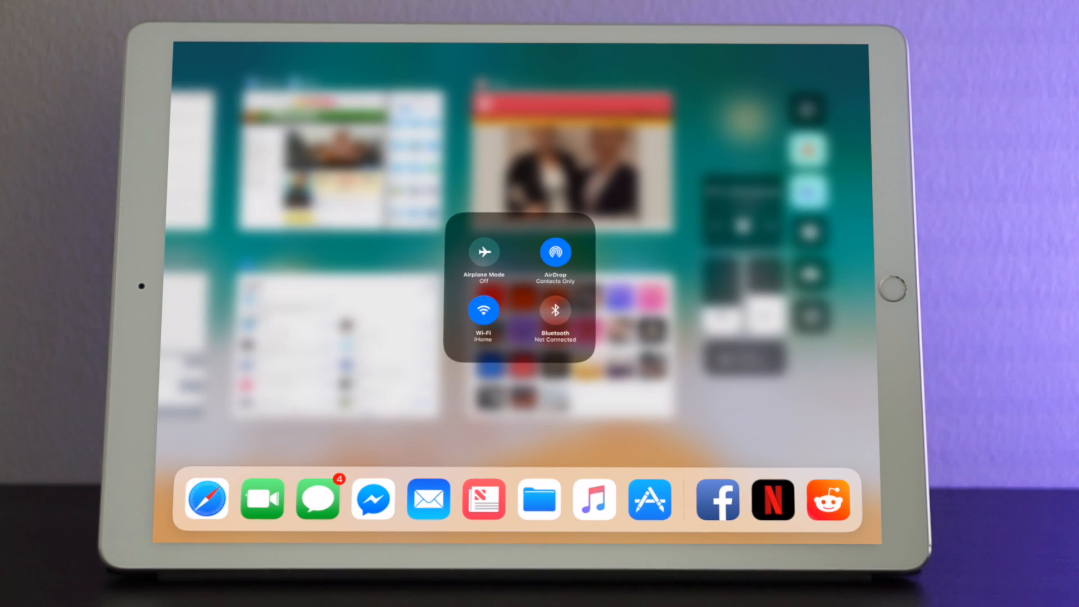